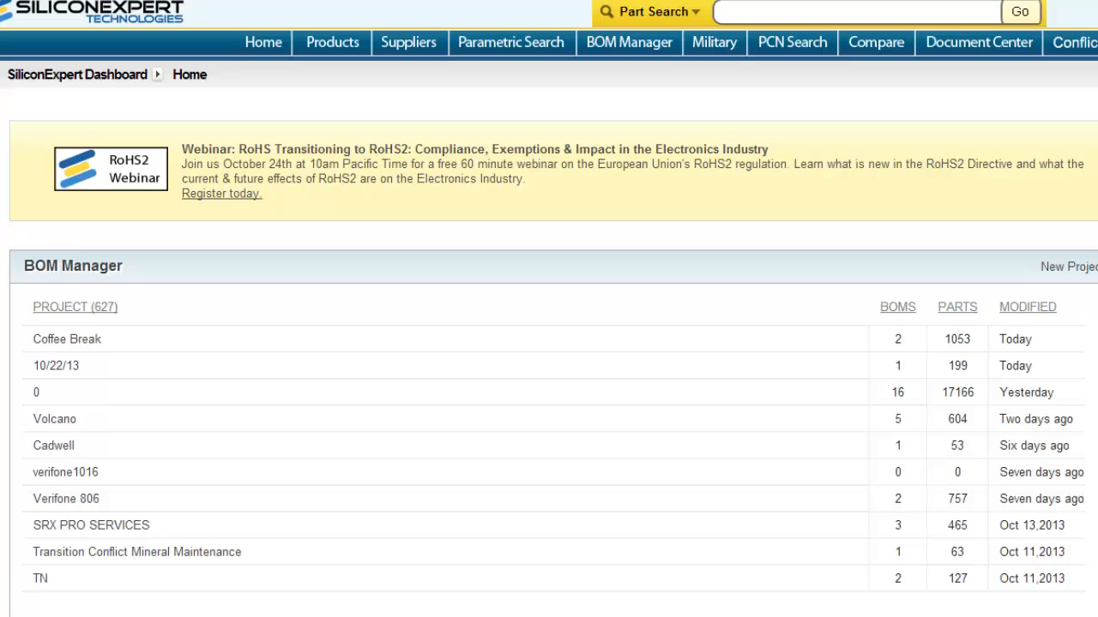
Step: Enter part number GRM1555C1H220FZ01D into the Part Search box
{"action": "left_click", "coordinate": [857, 12]}
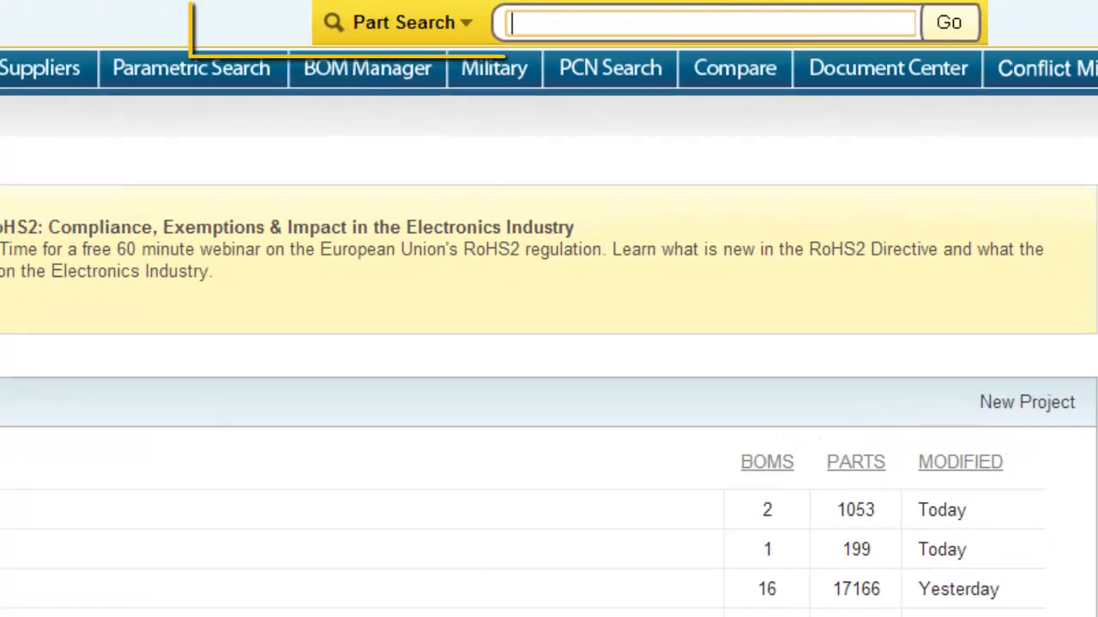
{"action": "type", "text": "GRM1555C1H220FZ01D"}
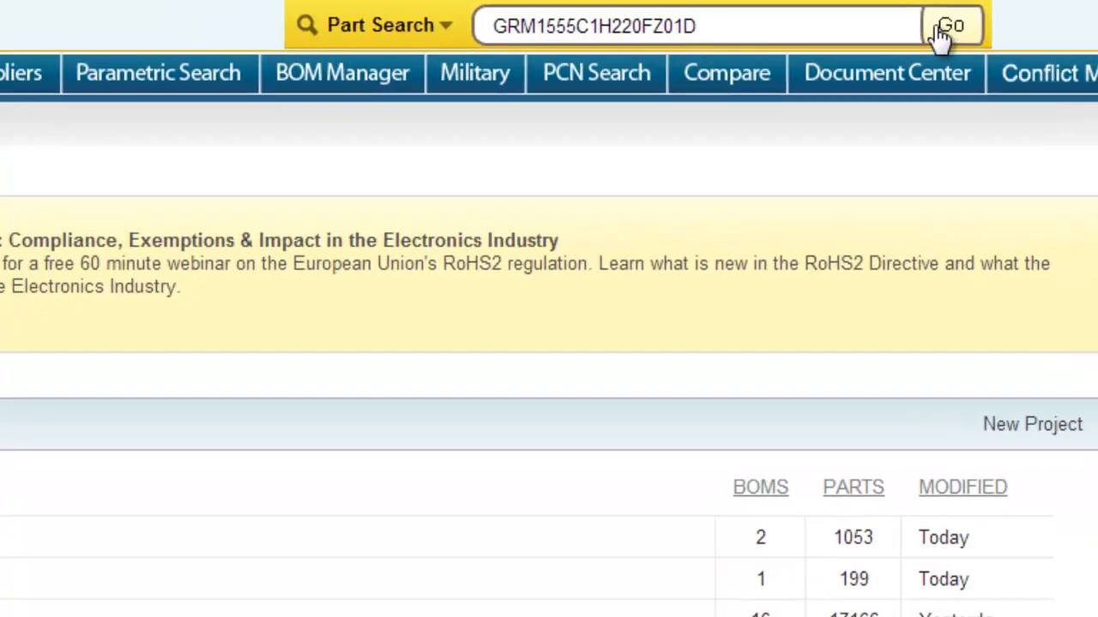
Step: Run the search and open the 42 crosses listed for the obsolete capacitor
{"action": "left_click", "coordinate": [951, 26]}
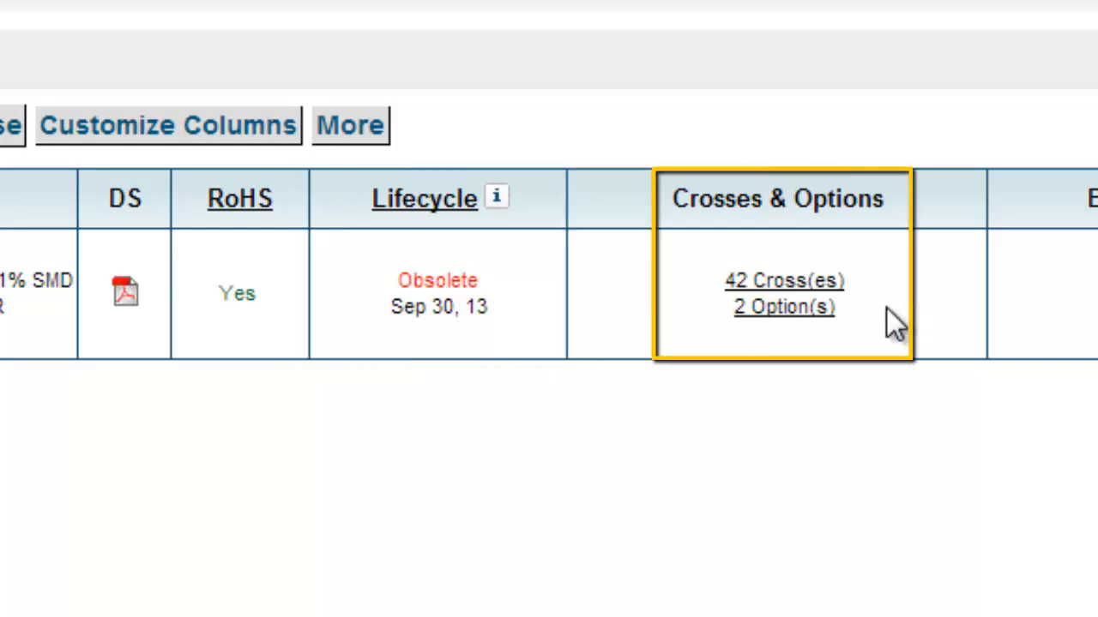
{"action": "mouse_move", "coordinate": [888, 335]}
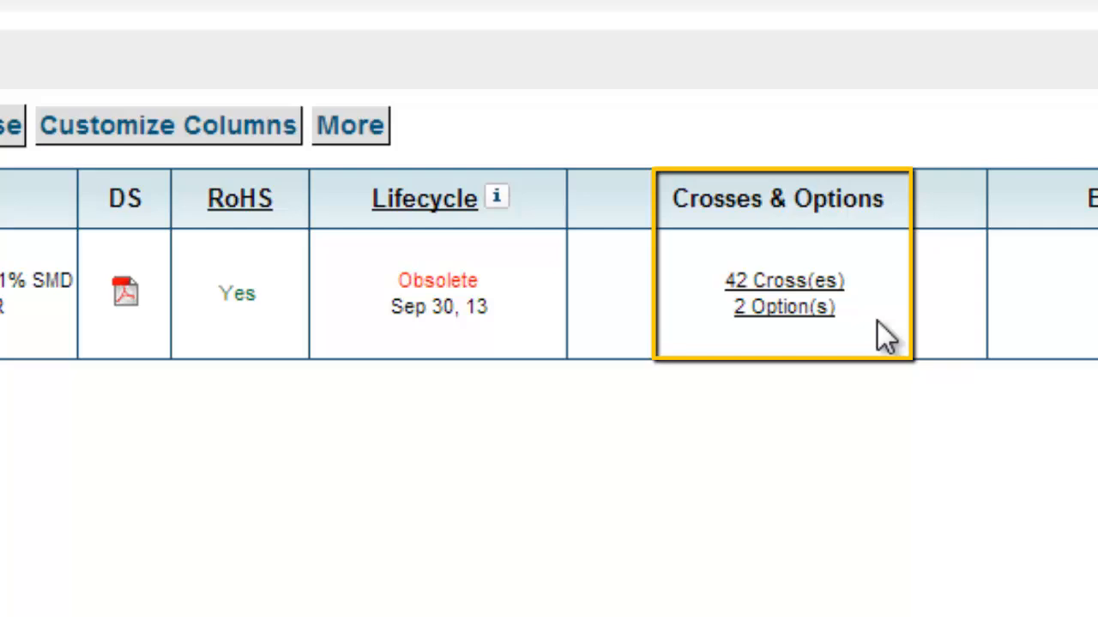
{"action": "mouse_move", "coordinate": [918, 329]}
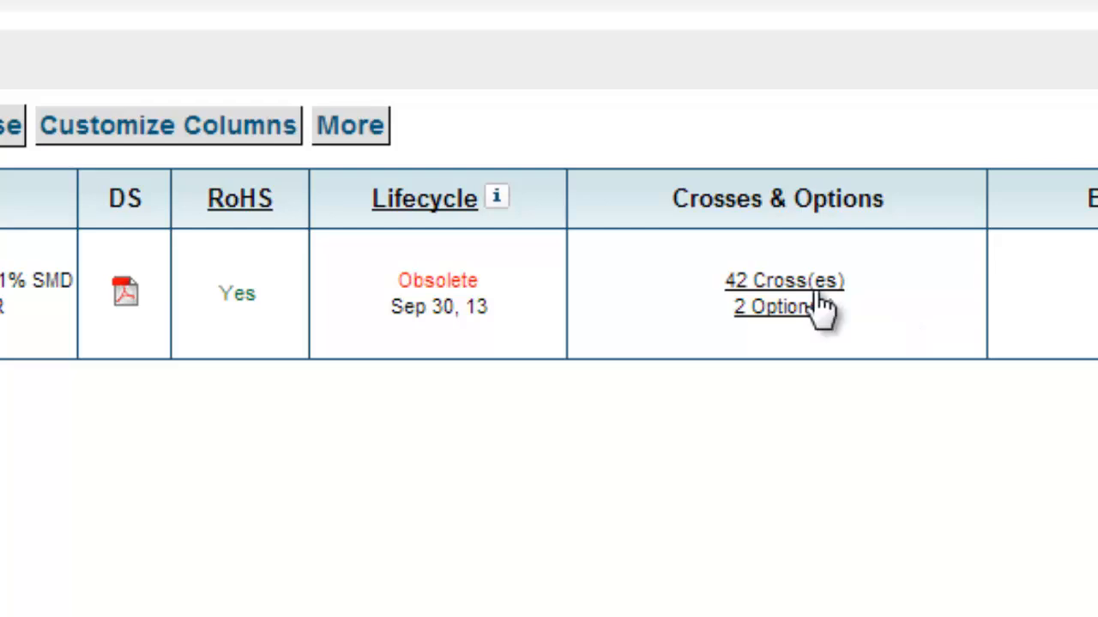
{"action": "left_click", "coordinate": [782, 281]}
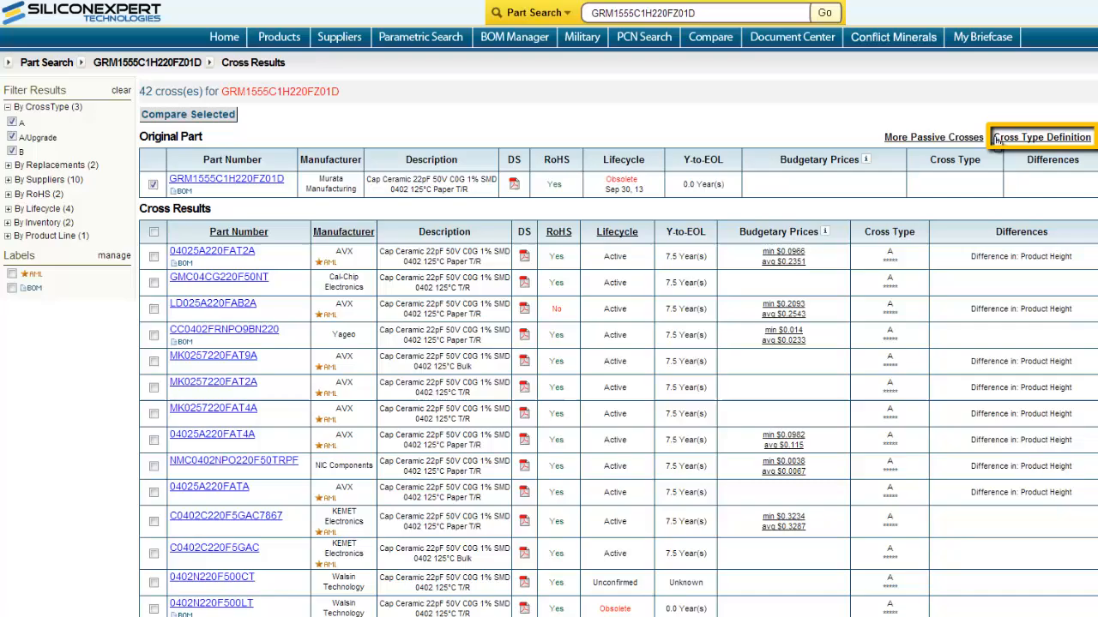
{"action": "left_click", "coordinate": [1043, 137]}
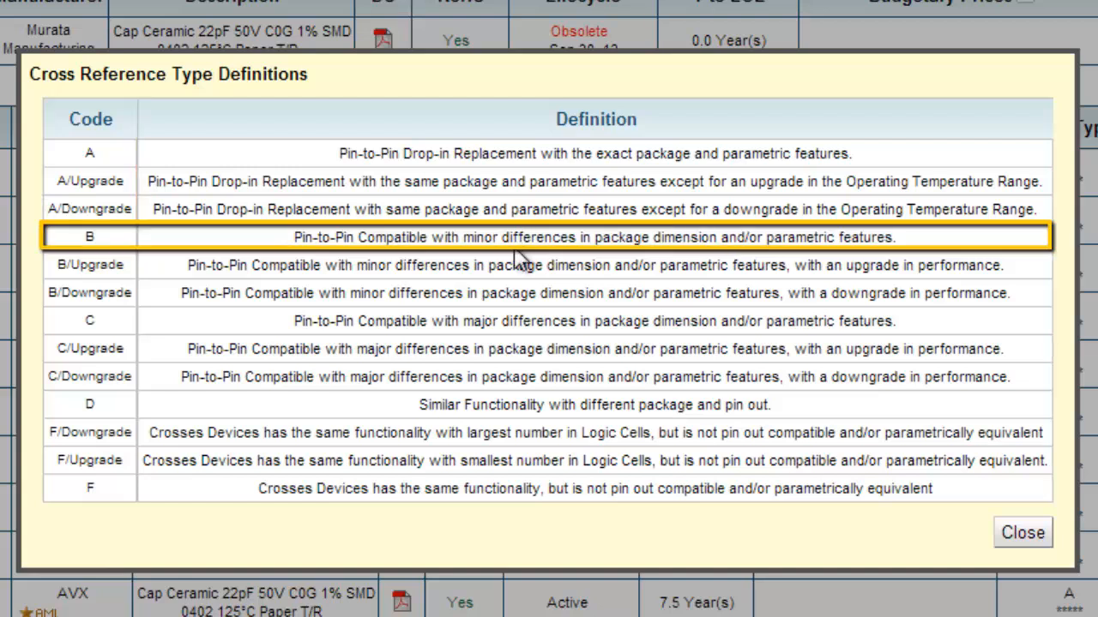
{"action": "mouse_move", "coordinate": [873, 244]}
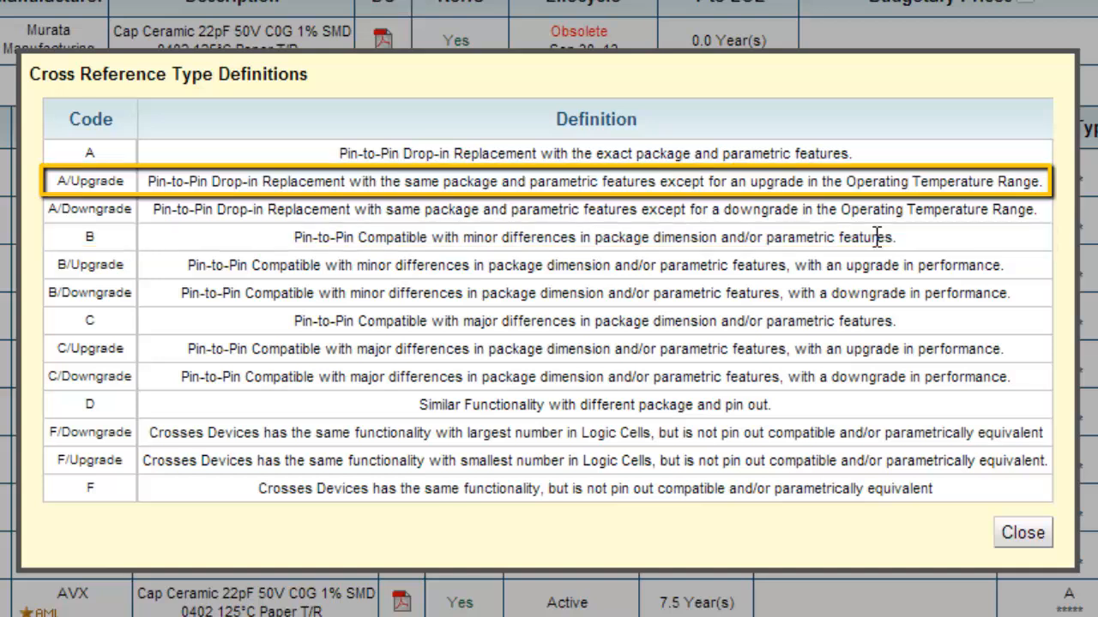
{"action": "mouse_move", "coordinate": [254, 185]}
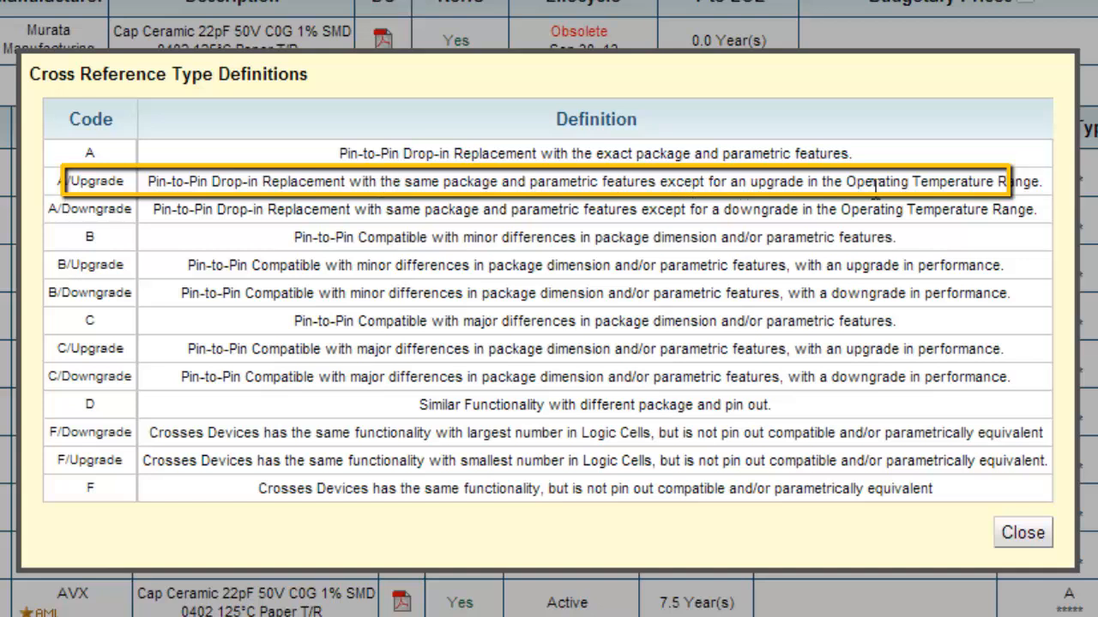
{"action": "mouse_move", "coordinate": [922, 231]}
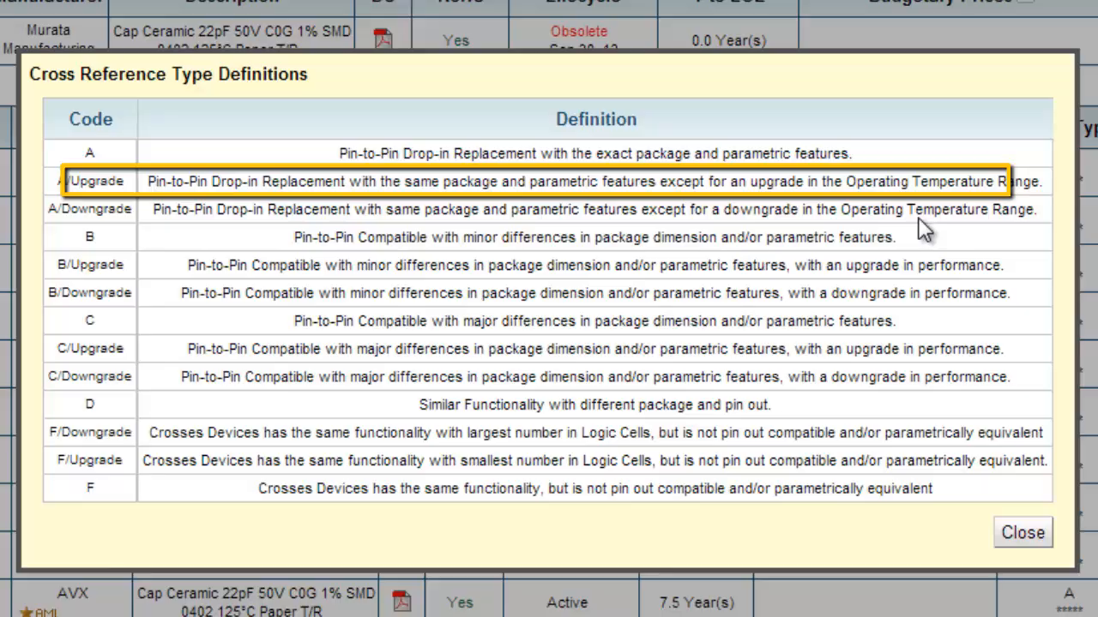
{"action": "left_click", "coordinate": [1022, 532]}
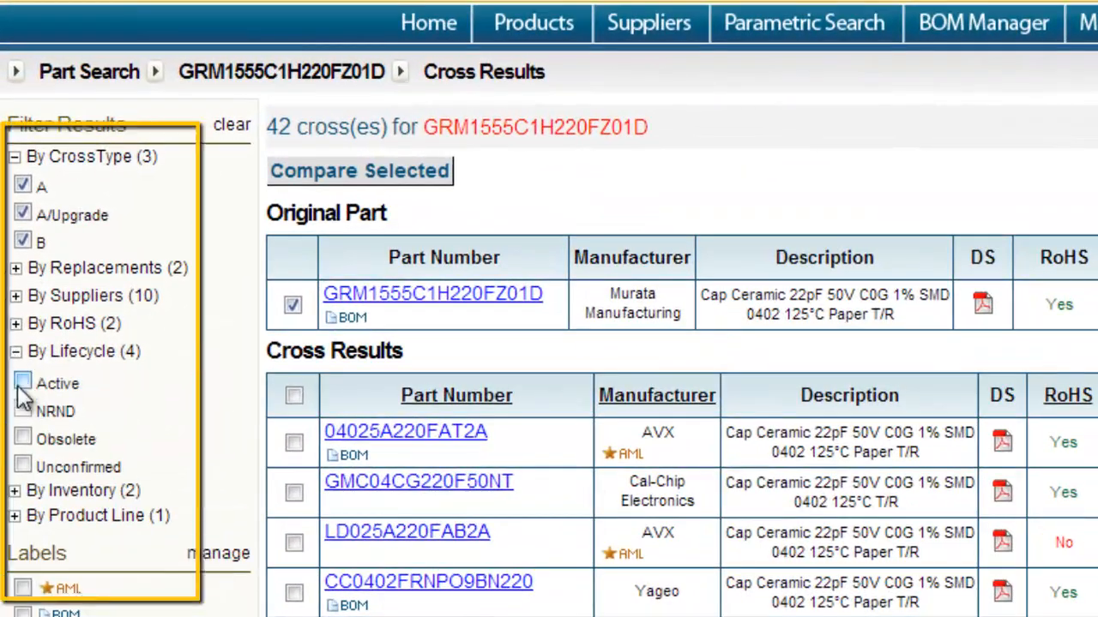
Step: Filter crosses to Active lifecycle and in-inventory parts, then mark the three remaining results
{"action": "left_click", "coordinate": [24, 382]}
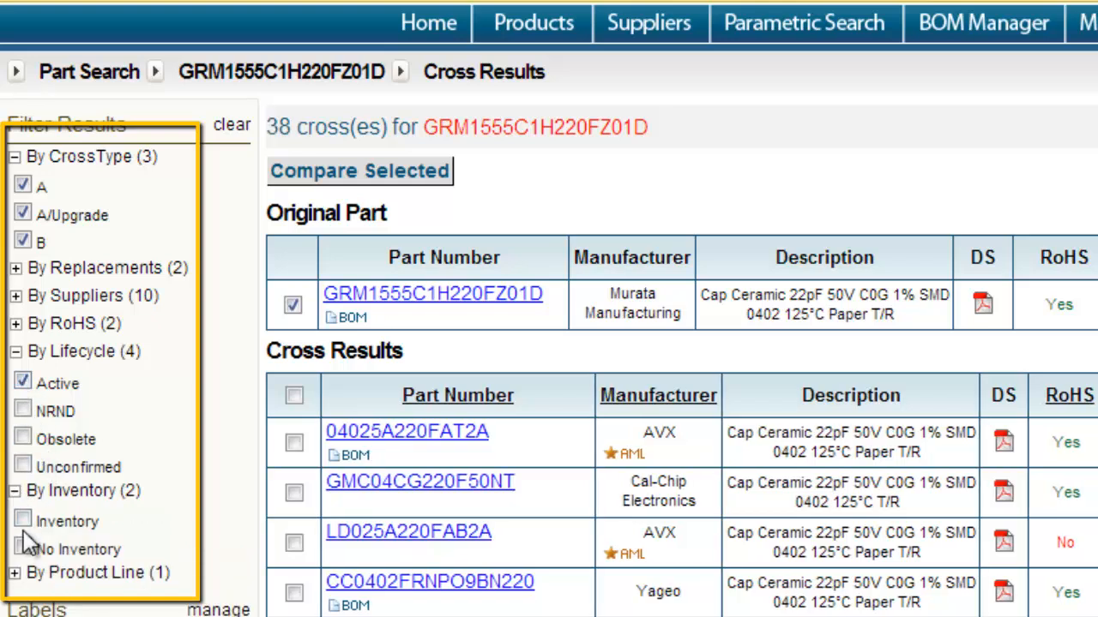
{"action": "left_click", "coordinate": [22, 521]}
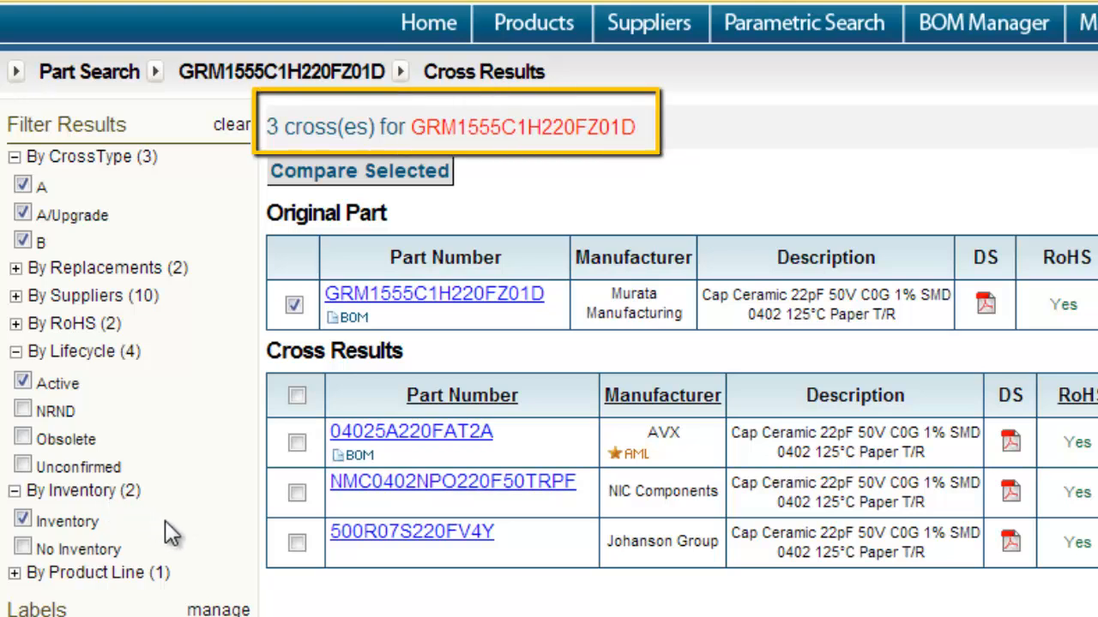
{"action": "mouse_move", "coordinate": [295, 444]}
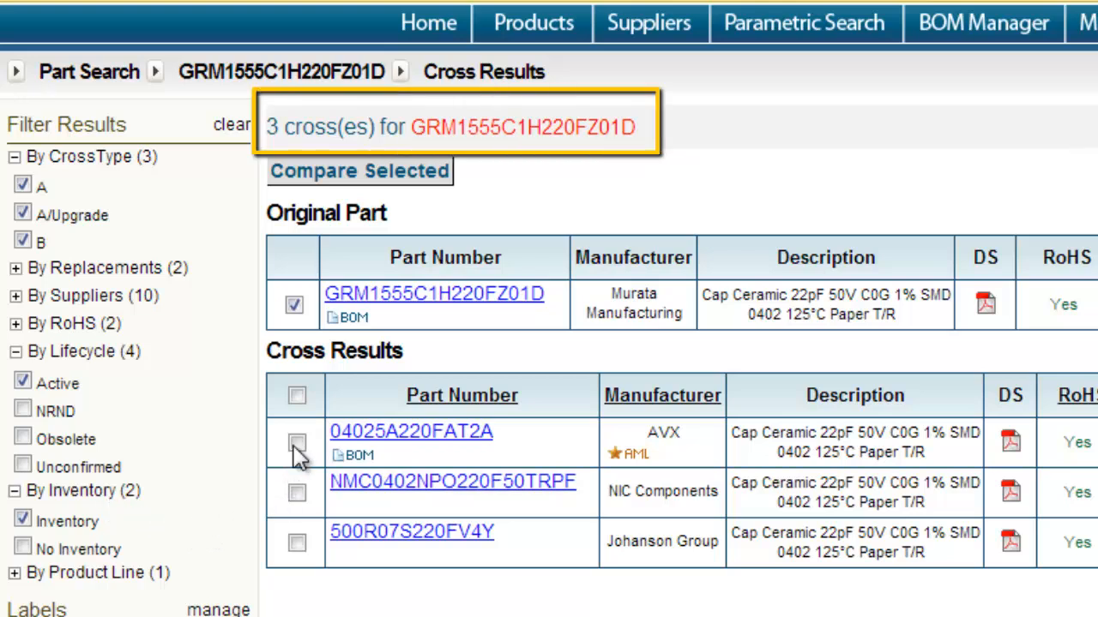
{"action": "left_click", "coordinate": [295, 491]}
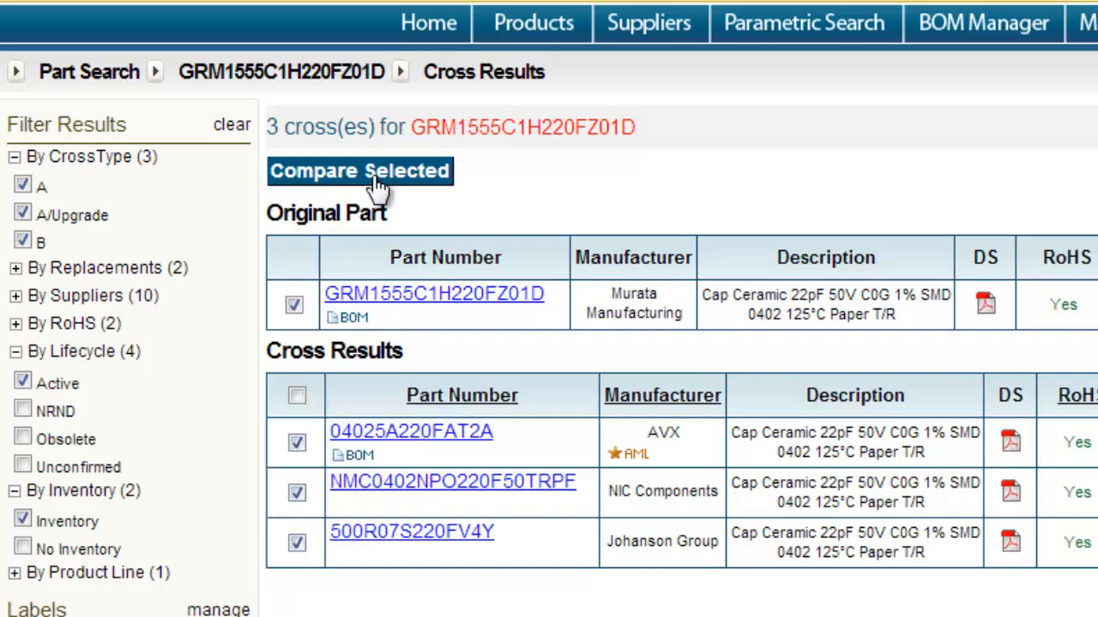
Step: Compare the original part with the three marked crosses and expand the Parametric section
{"action": "left_click", "coordinate": [360, 172]}
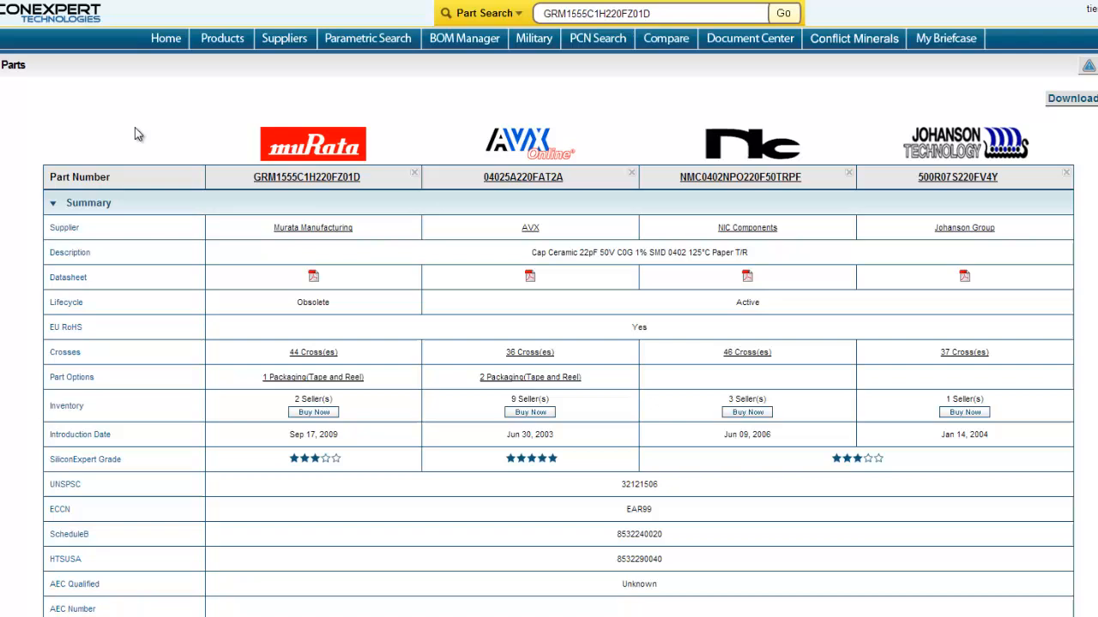
{"action": "mouse_move", "coordinate": [530, 377]}
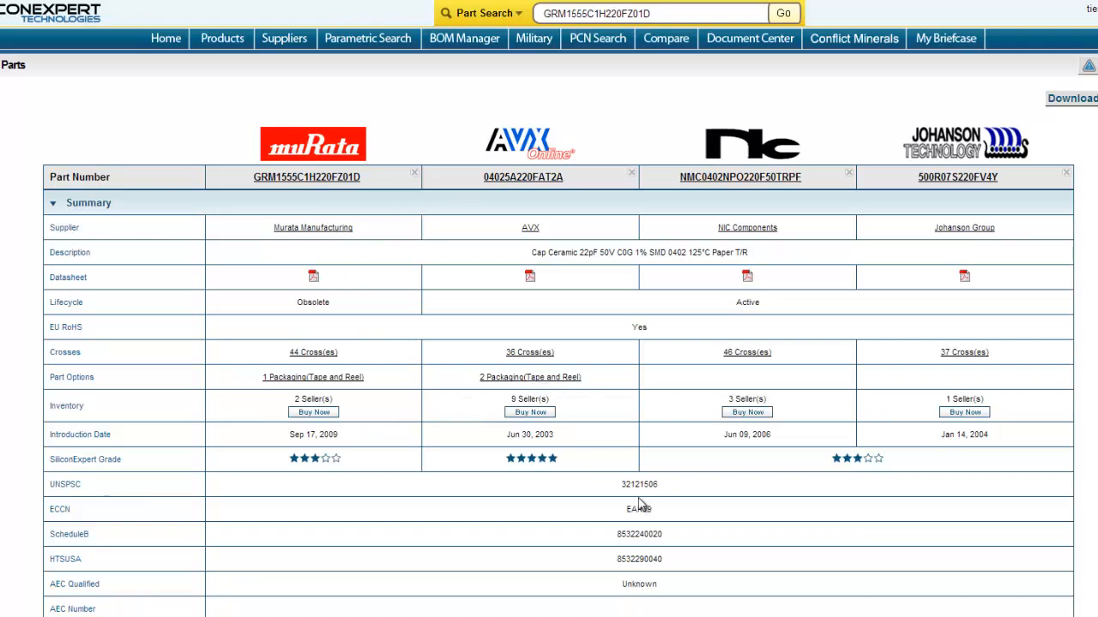
{"action": "mouse_move", "coordinate": [549, 478]}
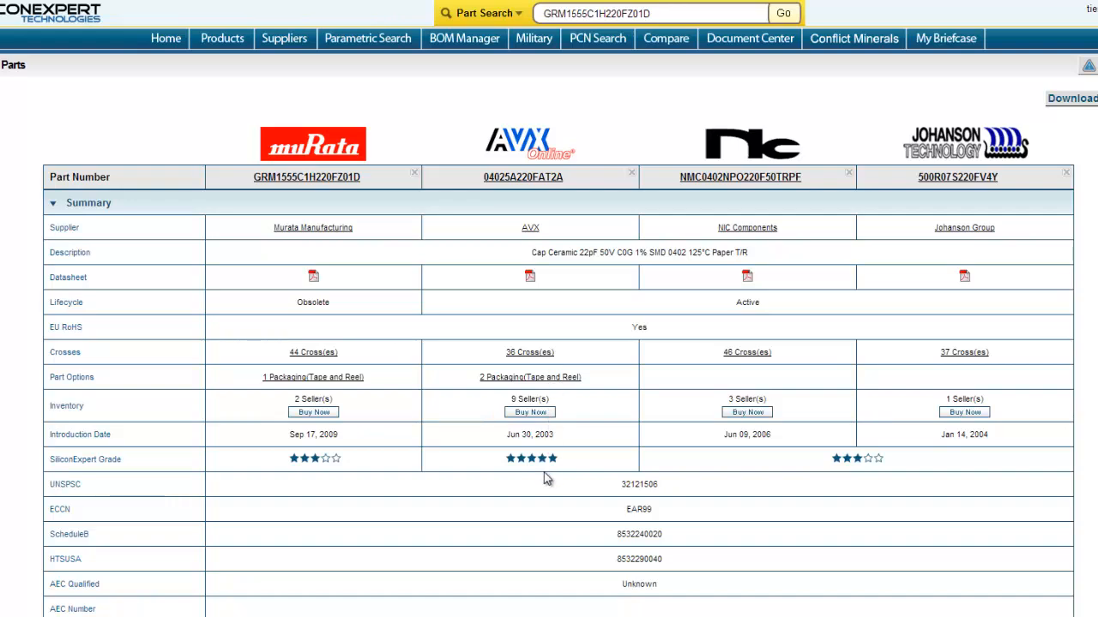
{"action": "scroll", "scroll_direction": "down", "scroll_amount": 3}
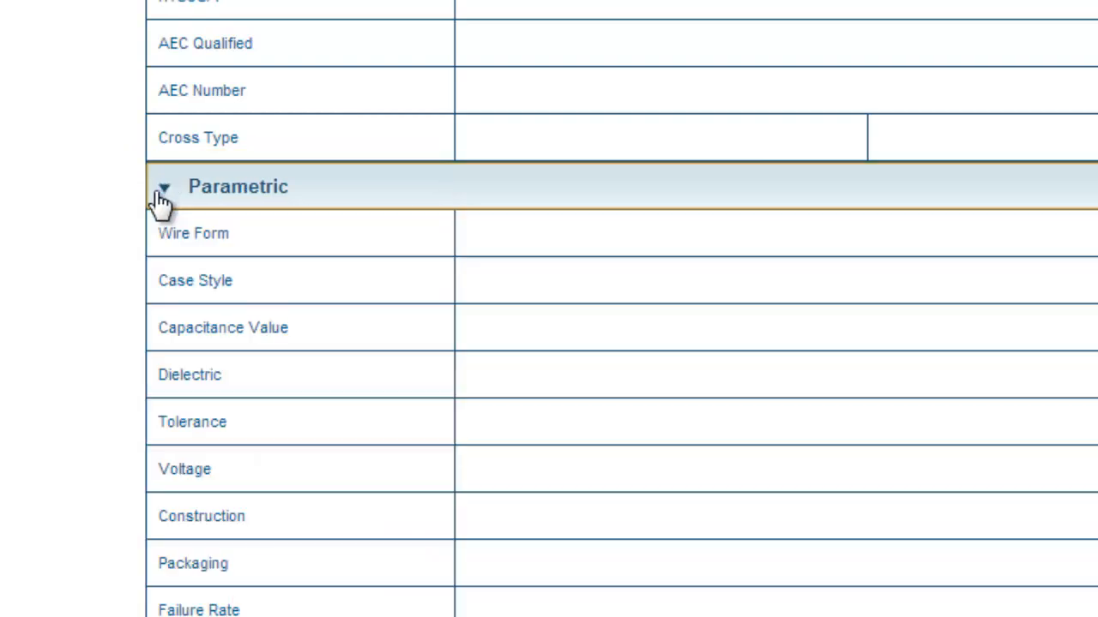
{"action": "left_click", "coordinate": [163, 187]}
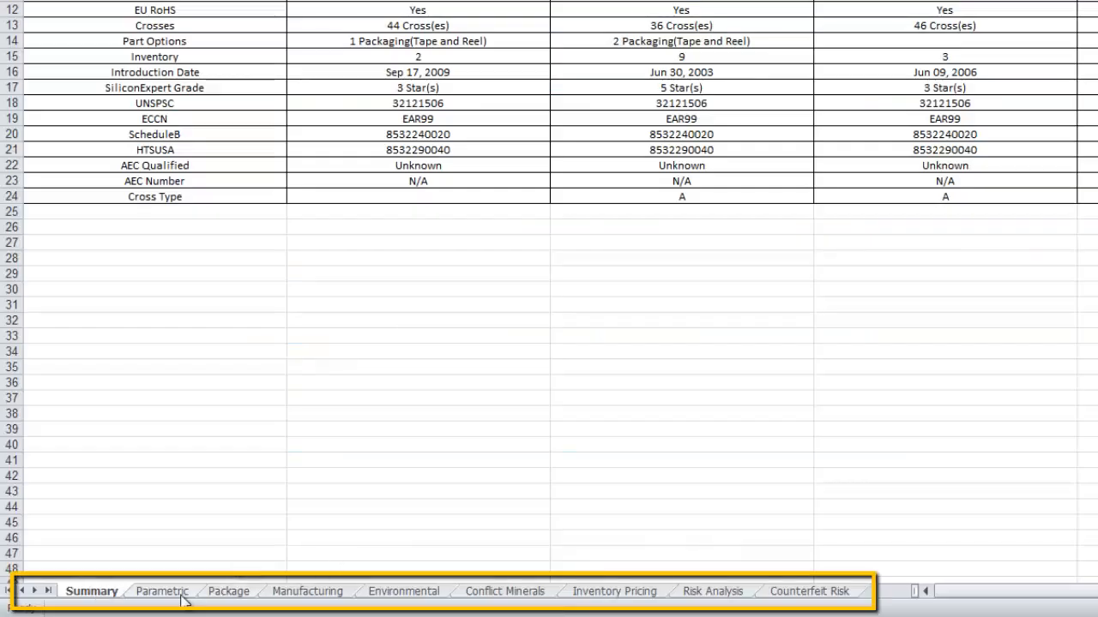
Step: Review the Parametric, Package and Manufacturing sheets of the downloaded comparison workbook
{"action": "left_click", "coordinate": [161, 590]}
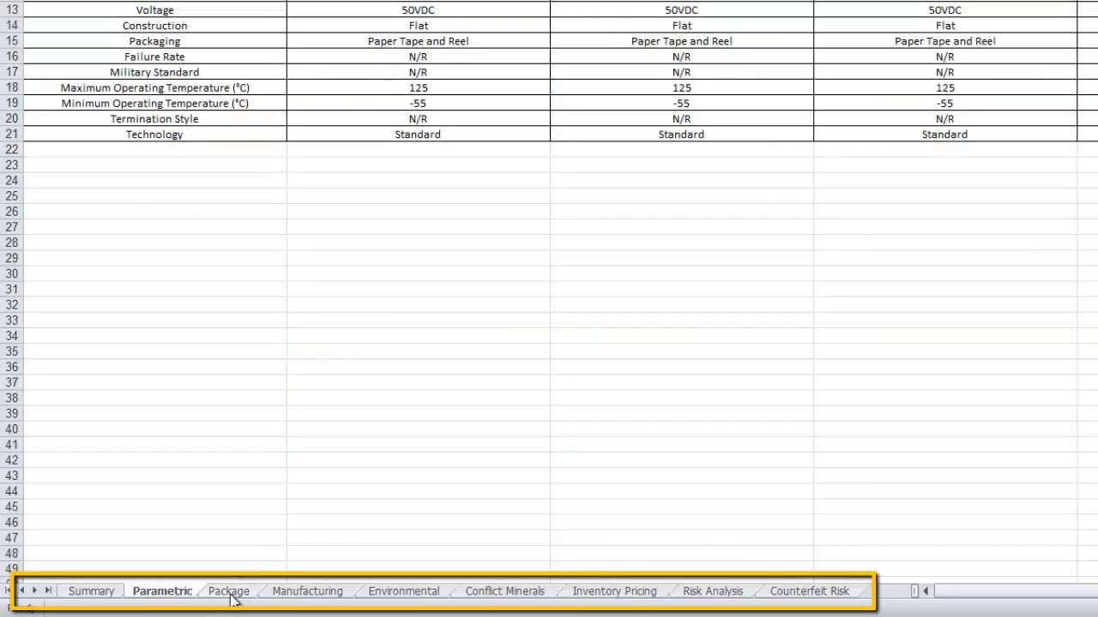
{"action": "left_click", "coordinate": [307, 590]}
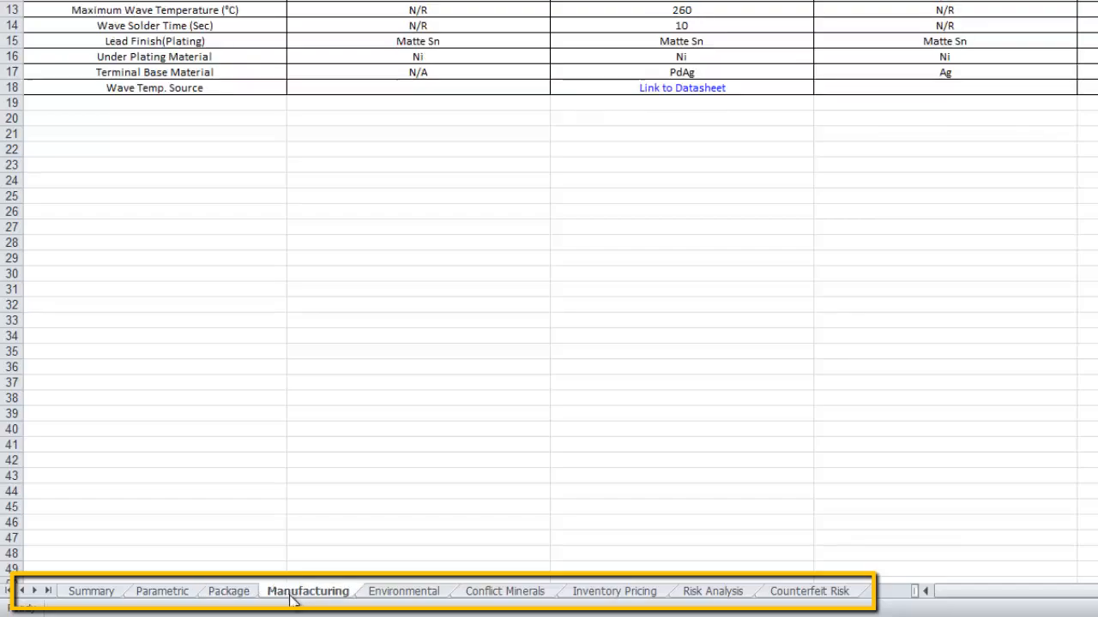